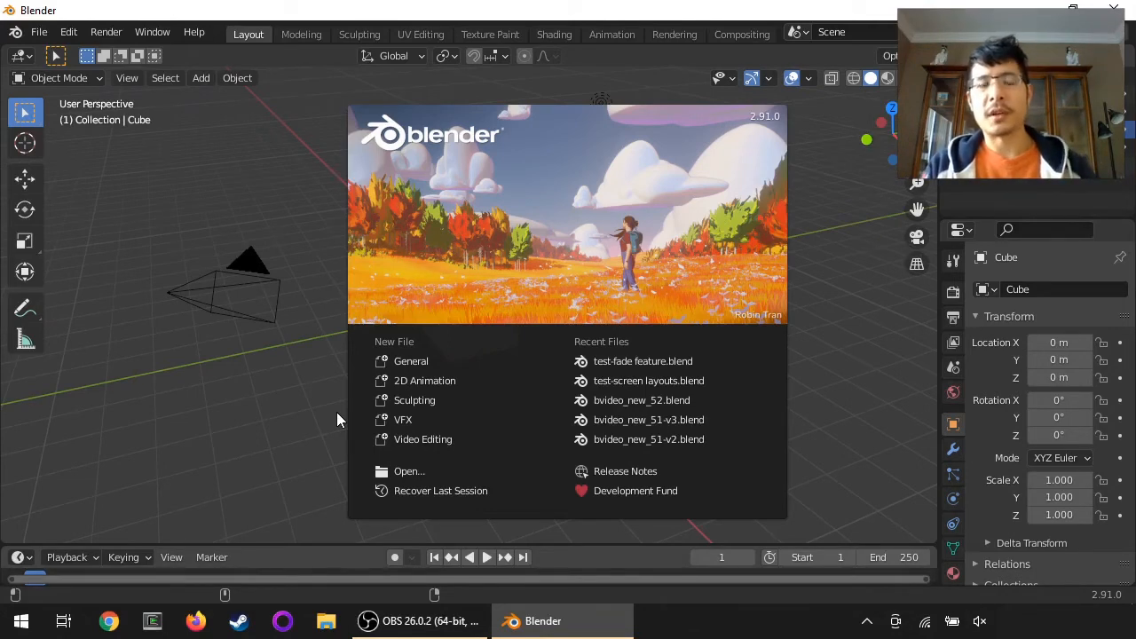
mouse_move(335, 433)
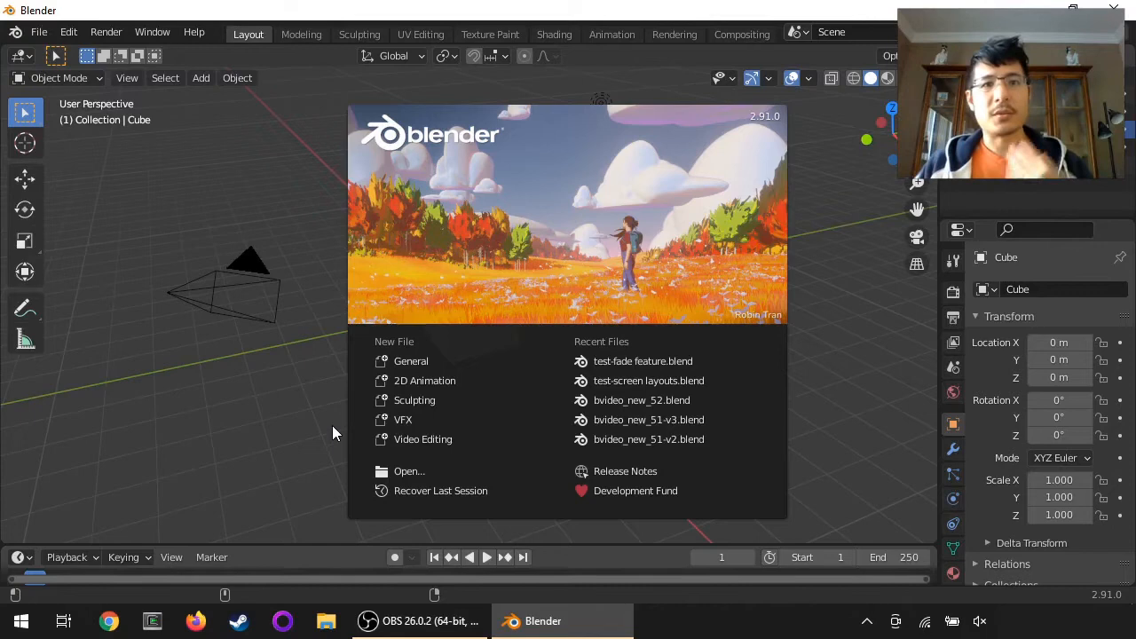
mouse_move(409, 280)
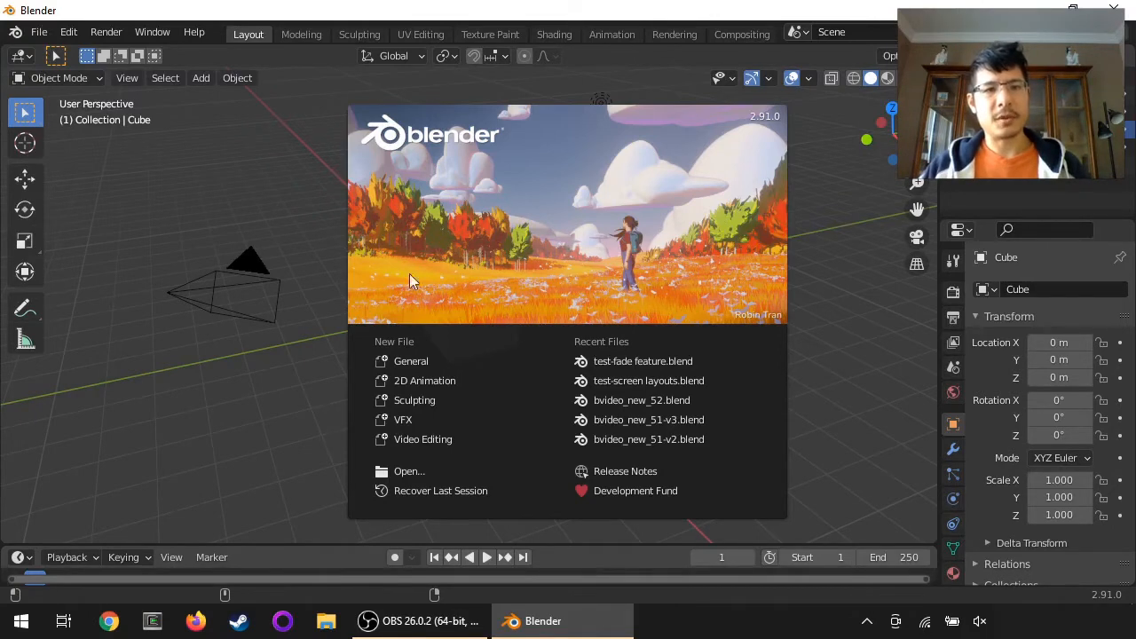
mouse_move(422, 440)
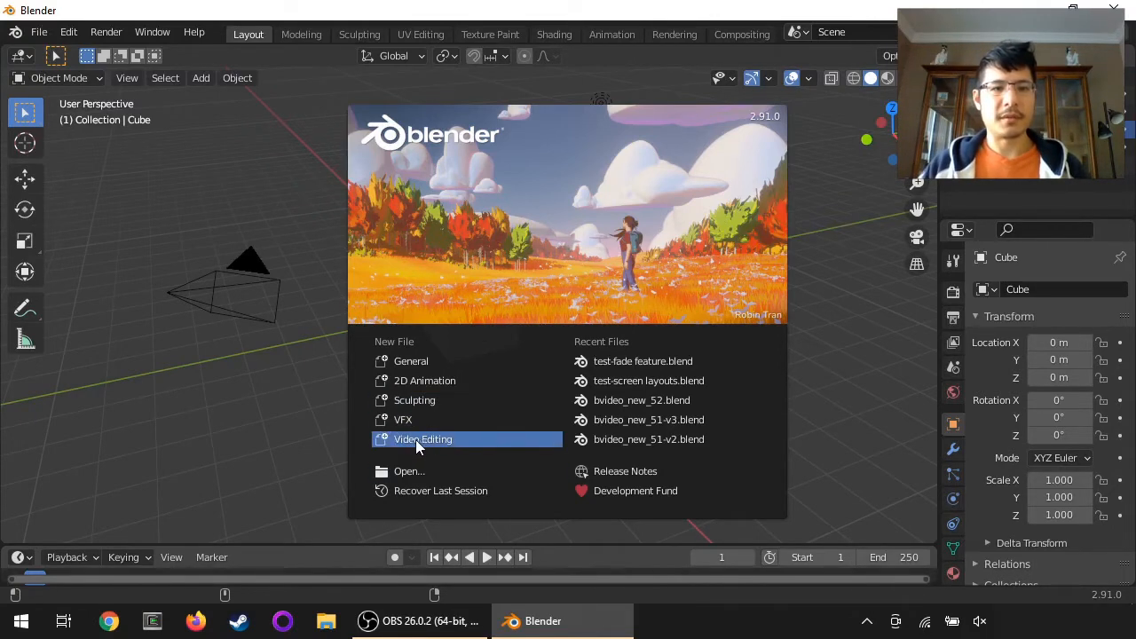
Begin a Video Editing project and duplicate its workspace to create the VSE copy
click(422, 438)
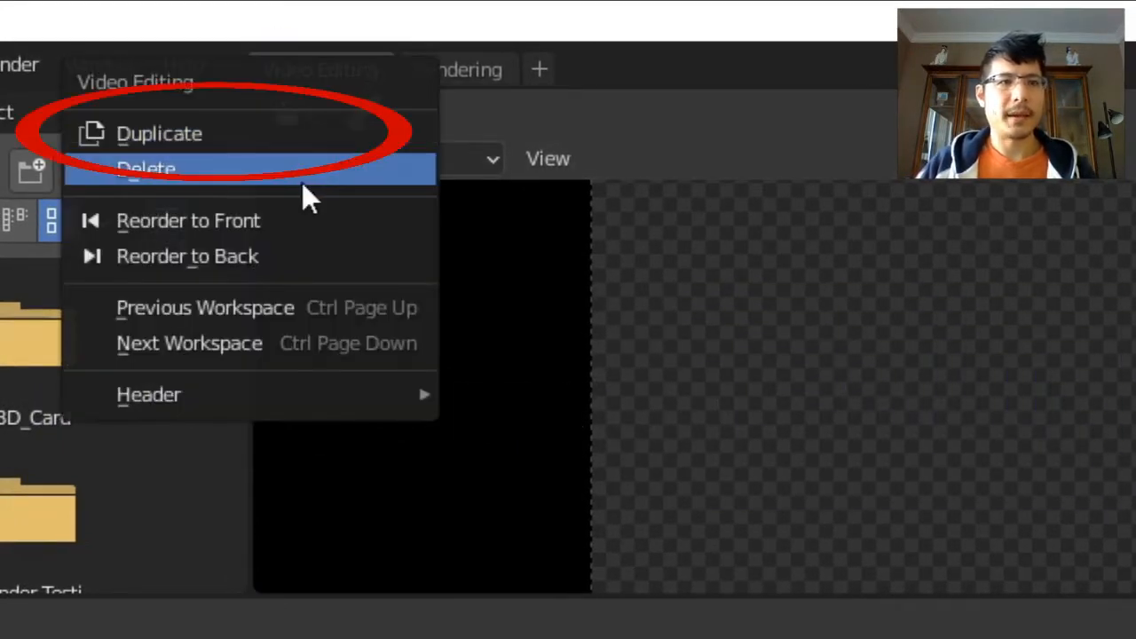
click(159, 133)
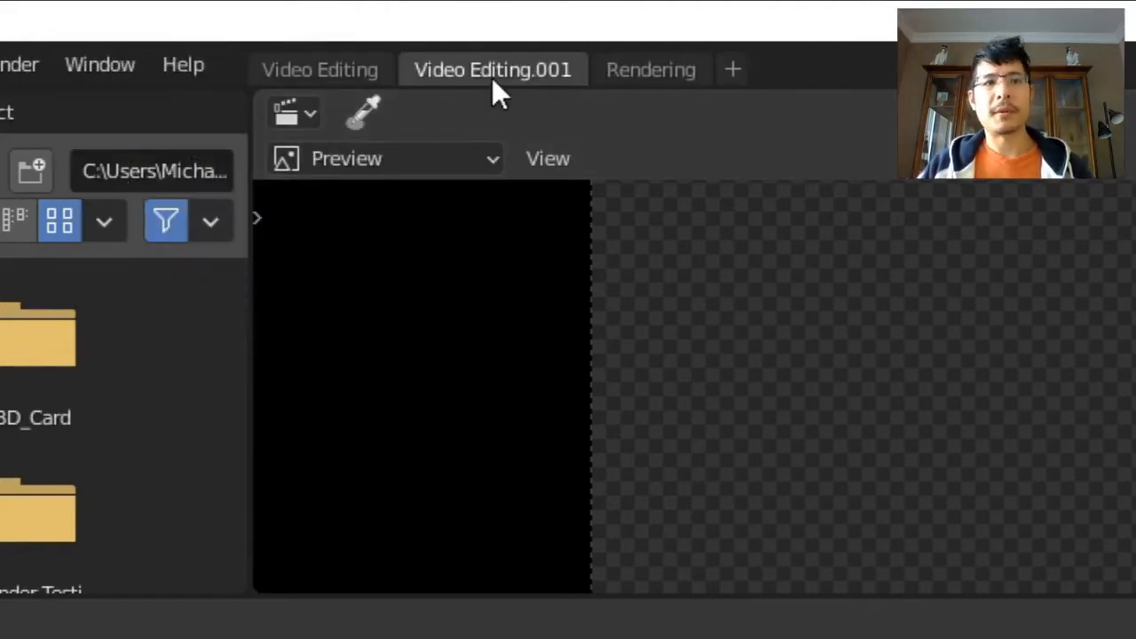
mouse_move(494, 71)
text(VSE)
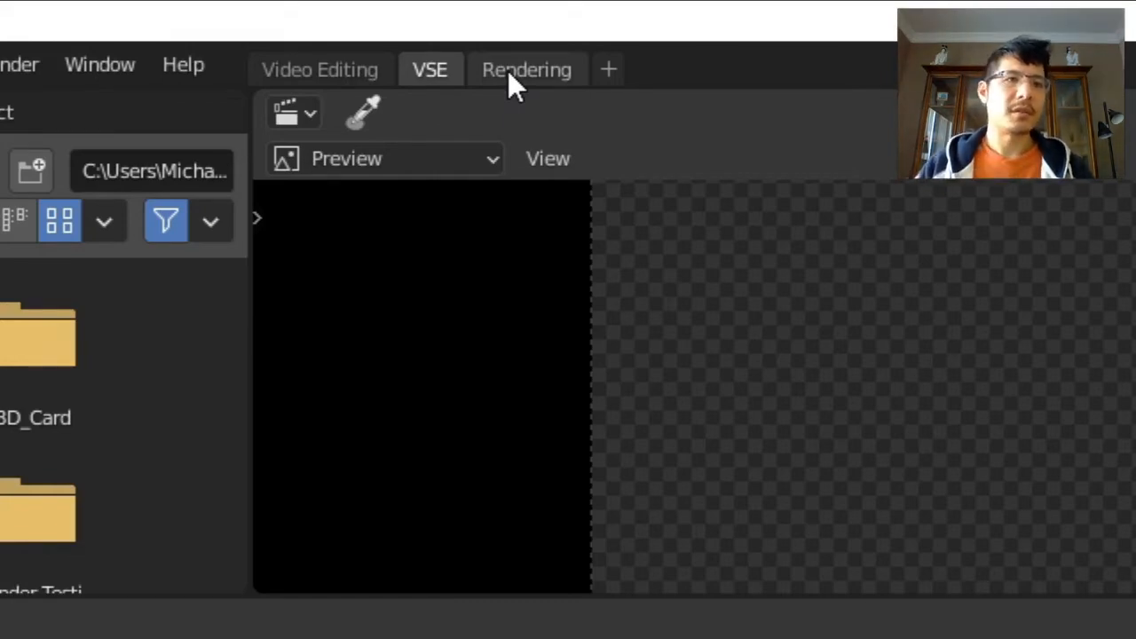
mouse_move(320, 70)
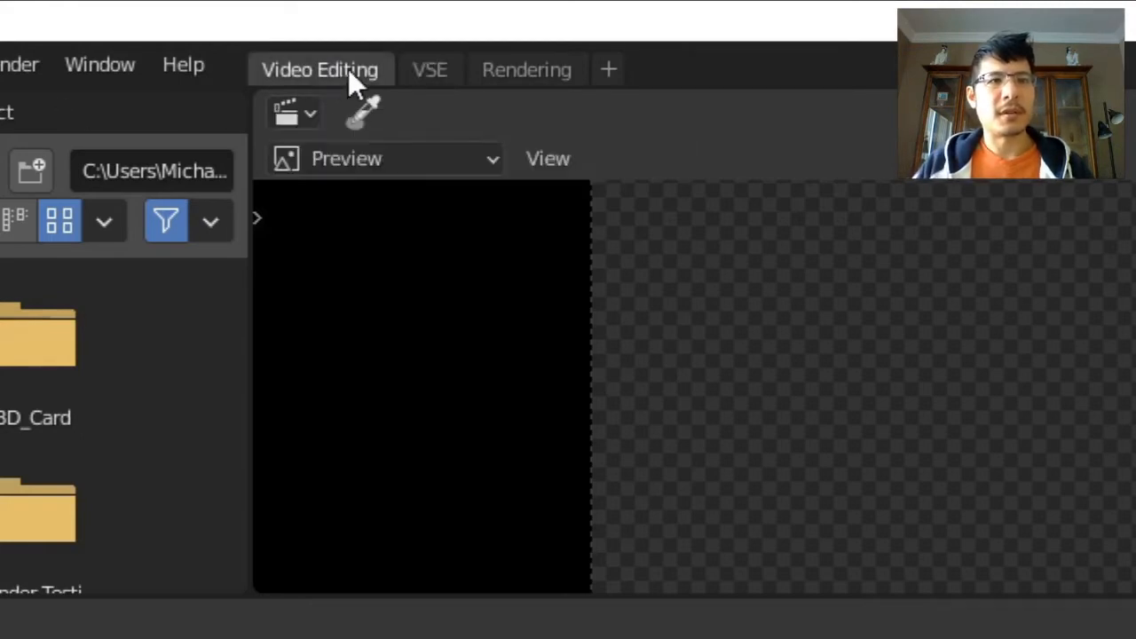
mouse_move(319, 69)
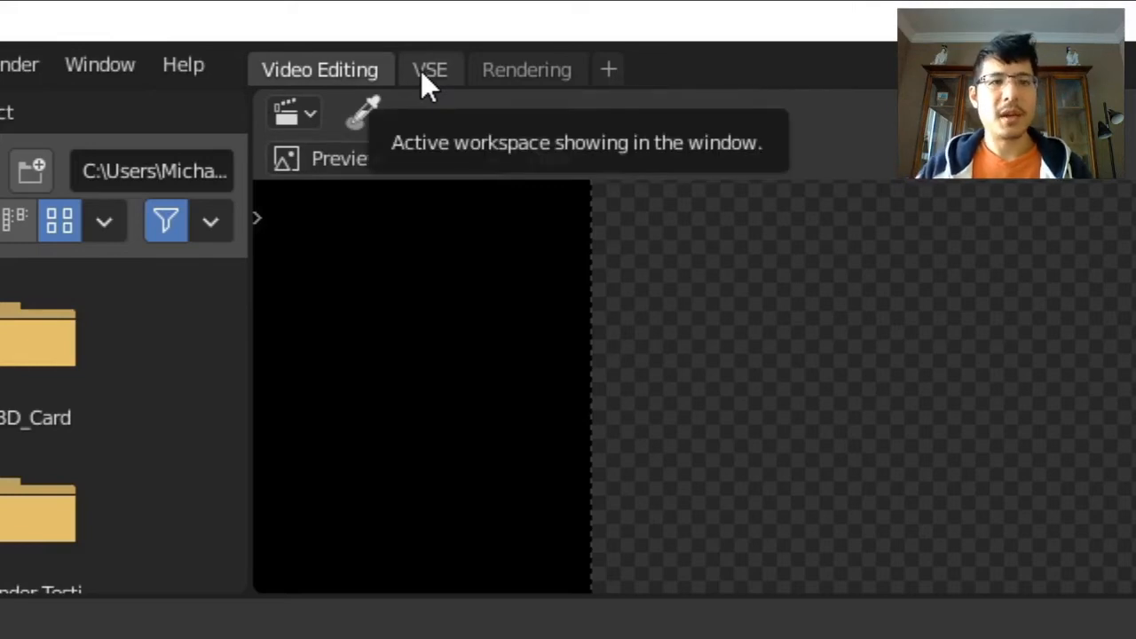
Use the VSE workspace's context menu to reorder it to the front
right_click(429, 69)
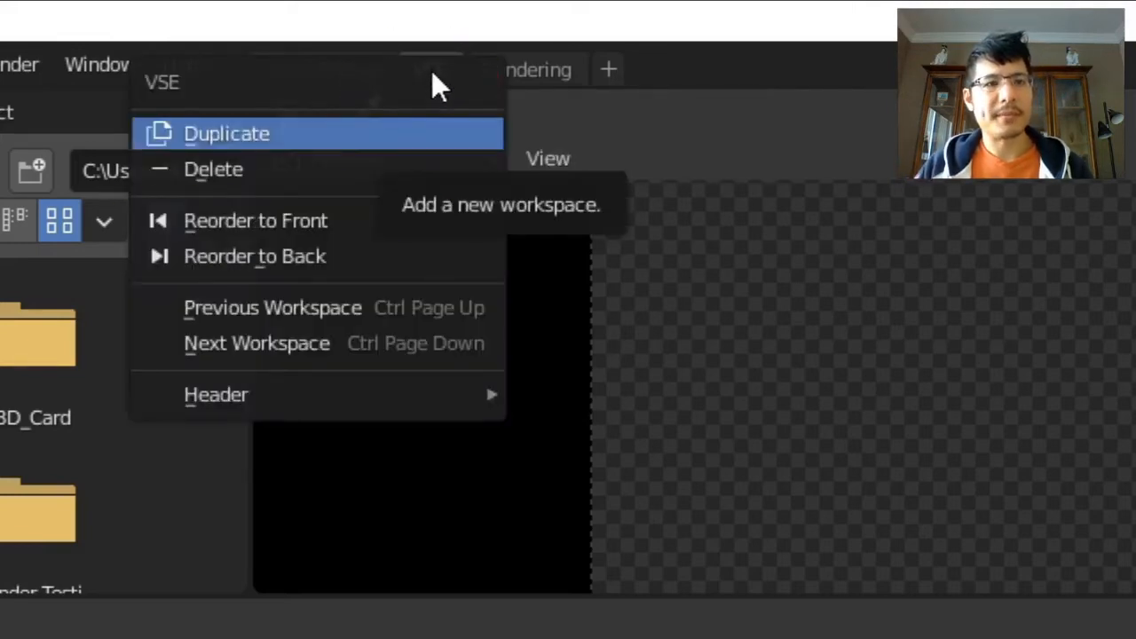
mouse_move(256, 256)
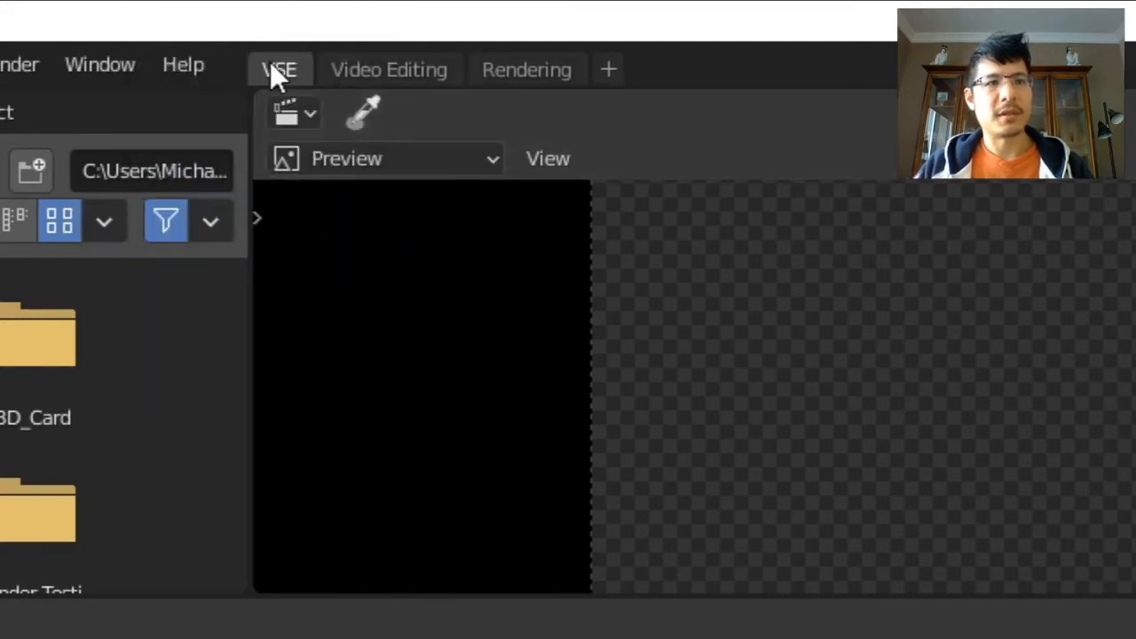
mouse_move(281, 69)
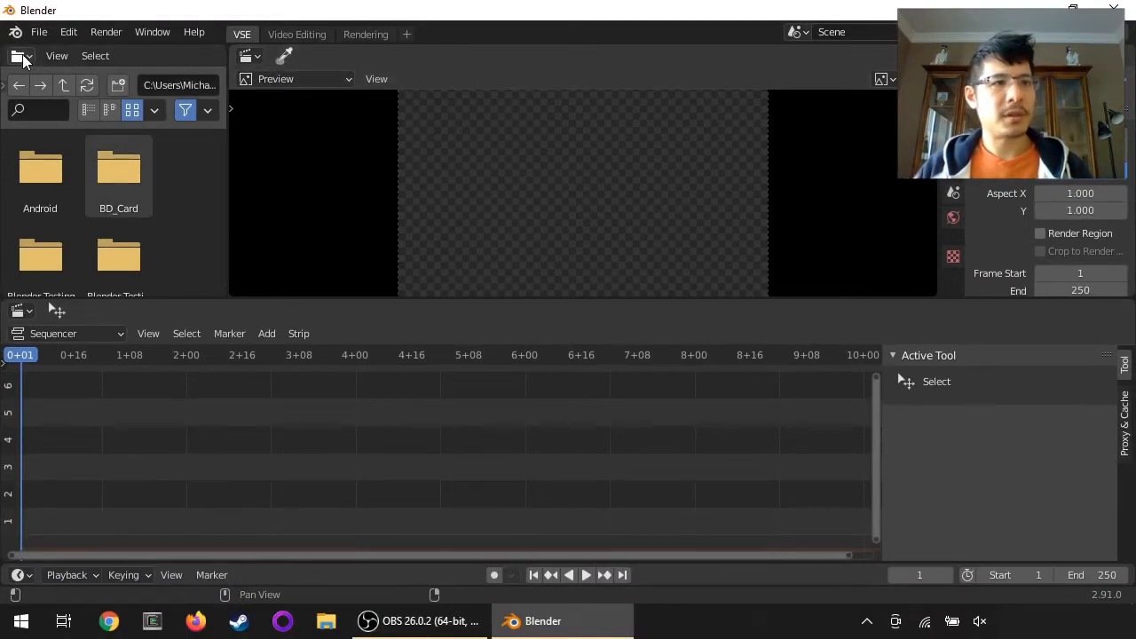
Change the file browser area's editor type to Graph Editor
click(18, 55)
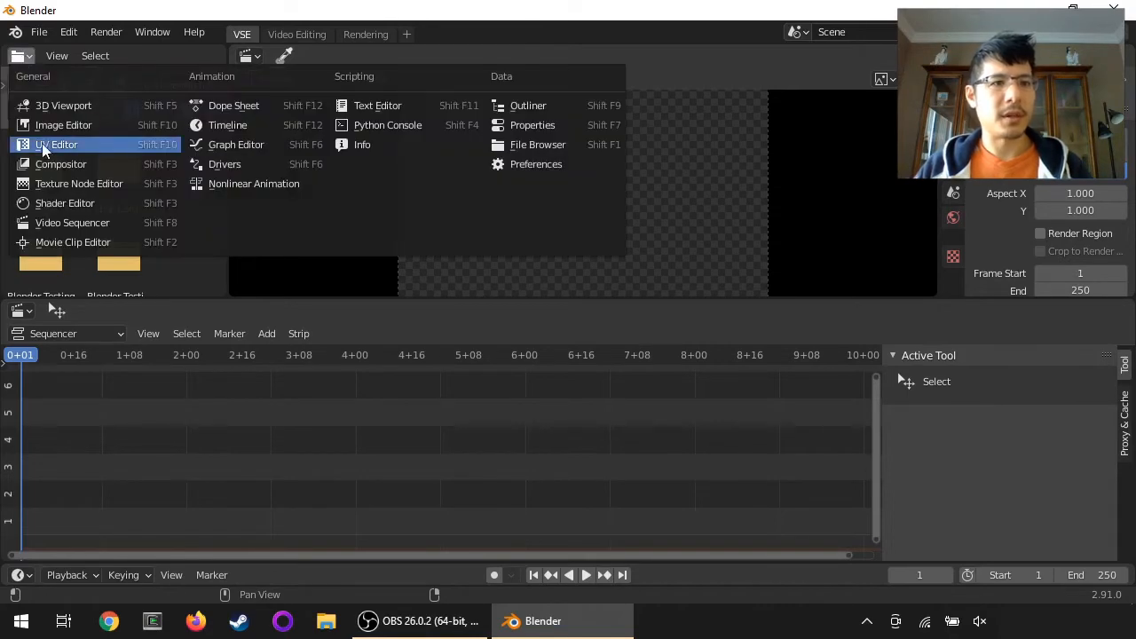
click(57, 144)
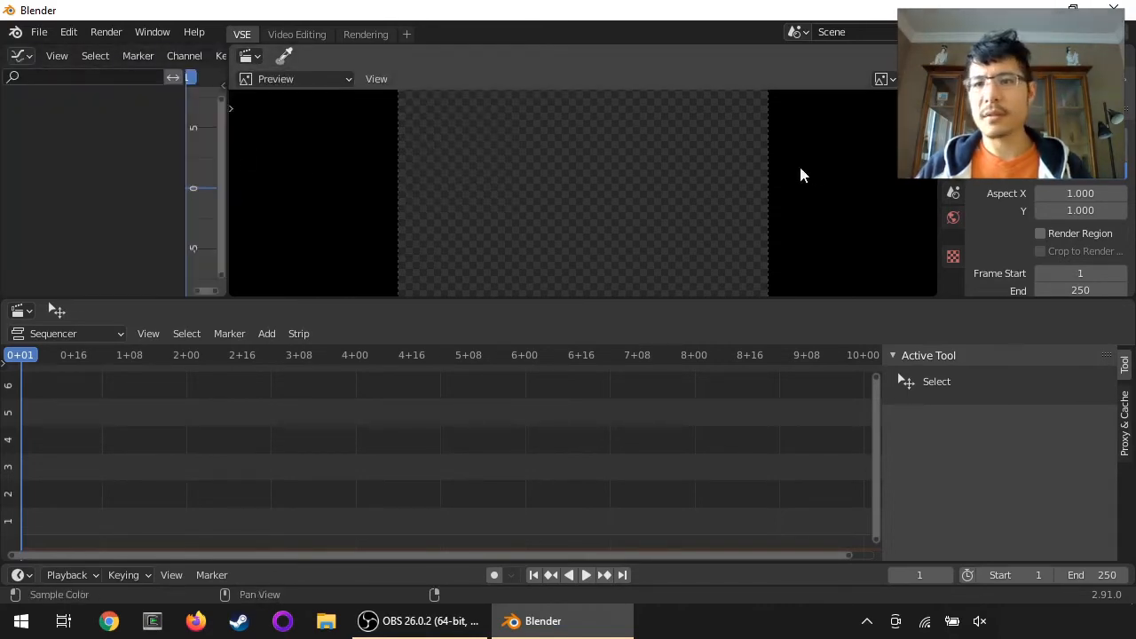
right_click(803, 174)
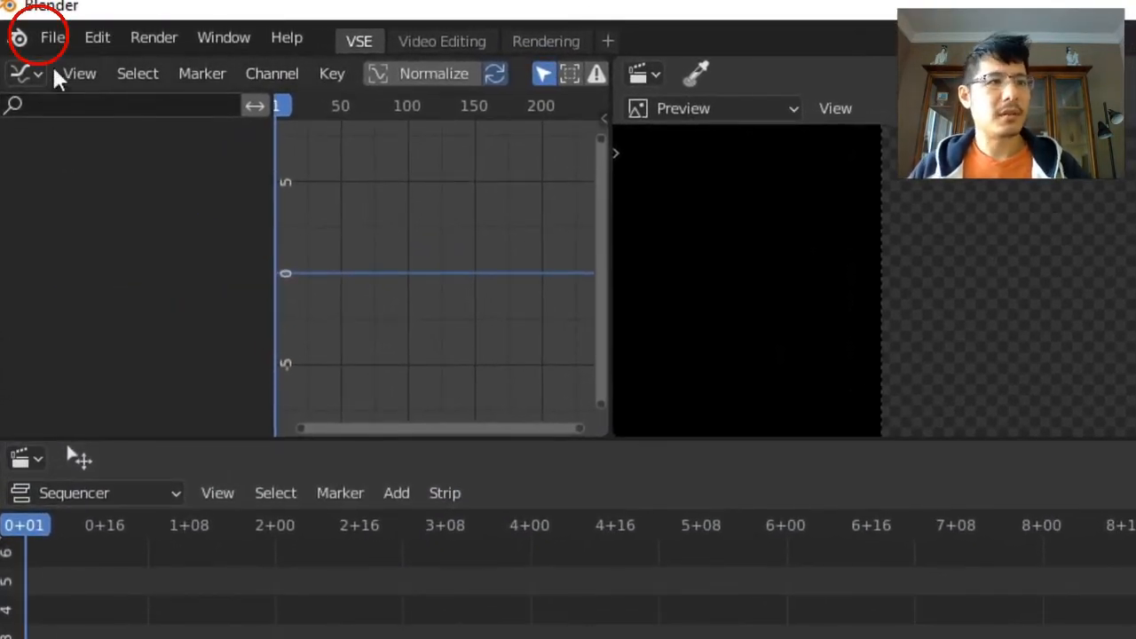
Save the VSE layout as the startup file via File > Defaults > Save Startup File
click(52, 37)
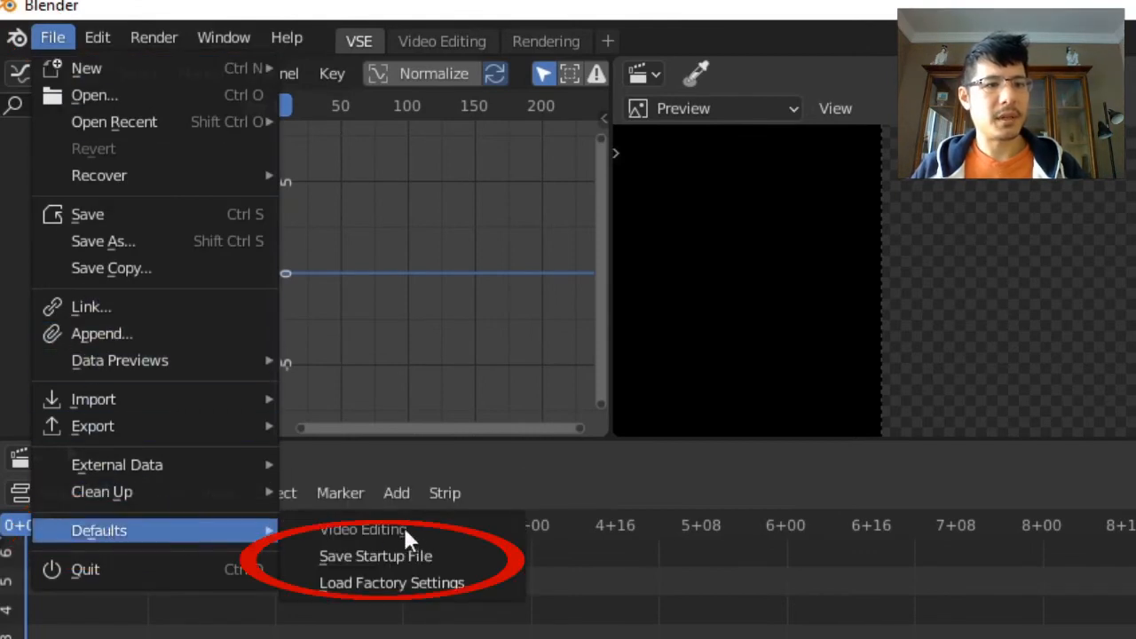
click(376, 555)
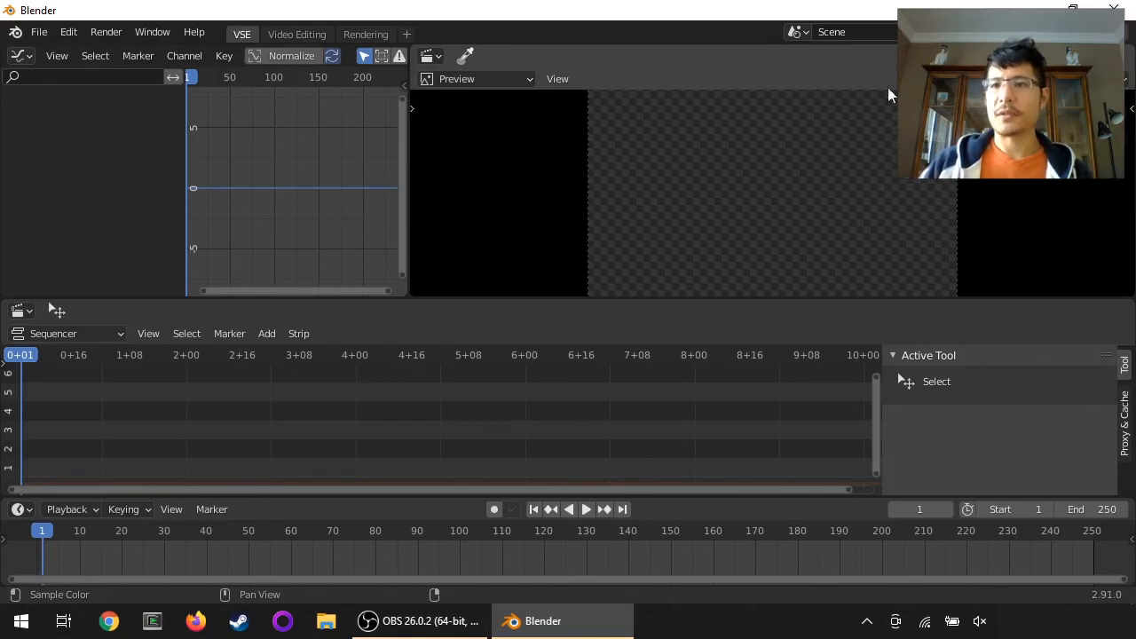
Quit Blender, choosing Don't Save for the untitled file
click(1122, 11)
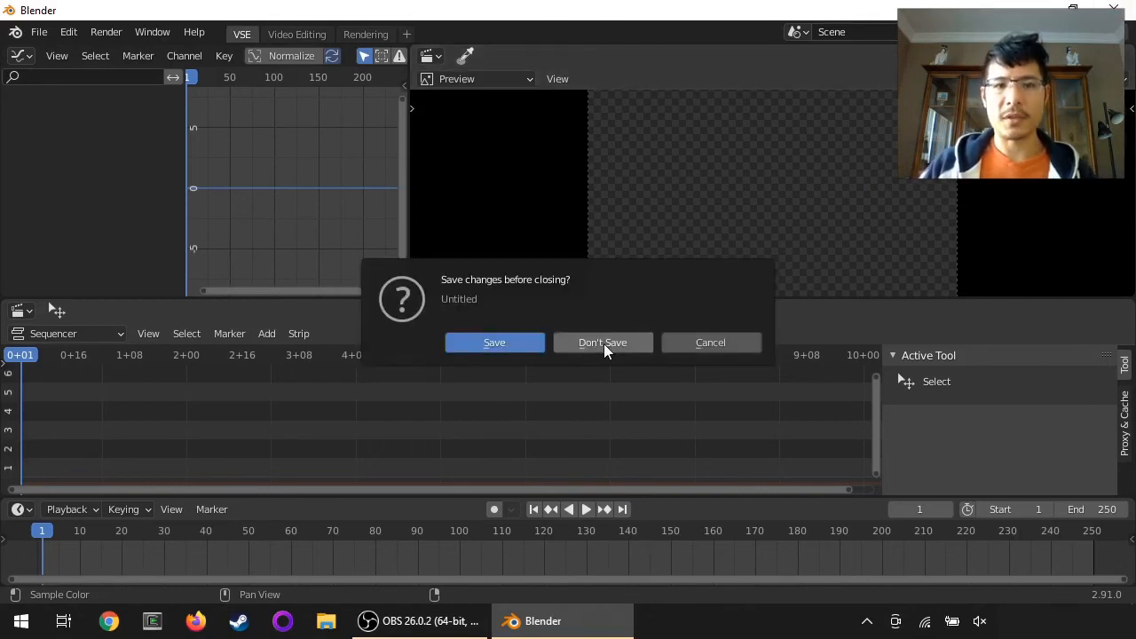
click(602, 341)
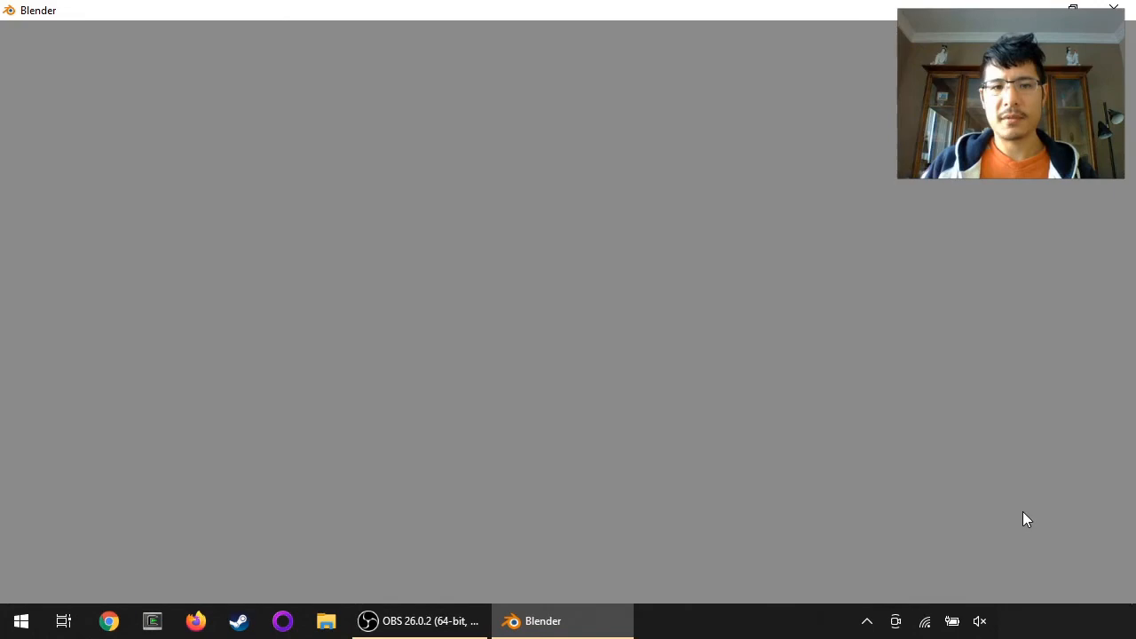
mouse_move(543, 334)
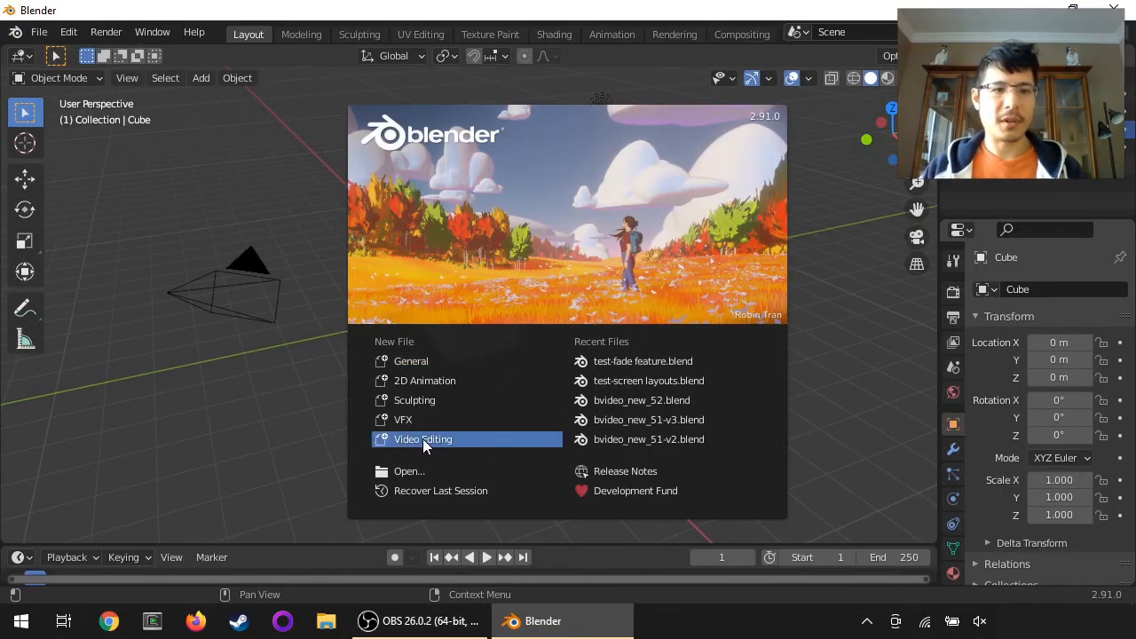
Launch a new Video Editing project from the splash screen to confirm VSE loads first
click(423, 438)
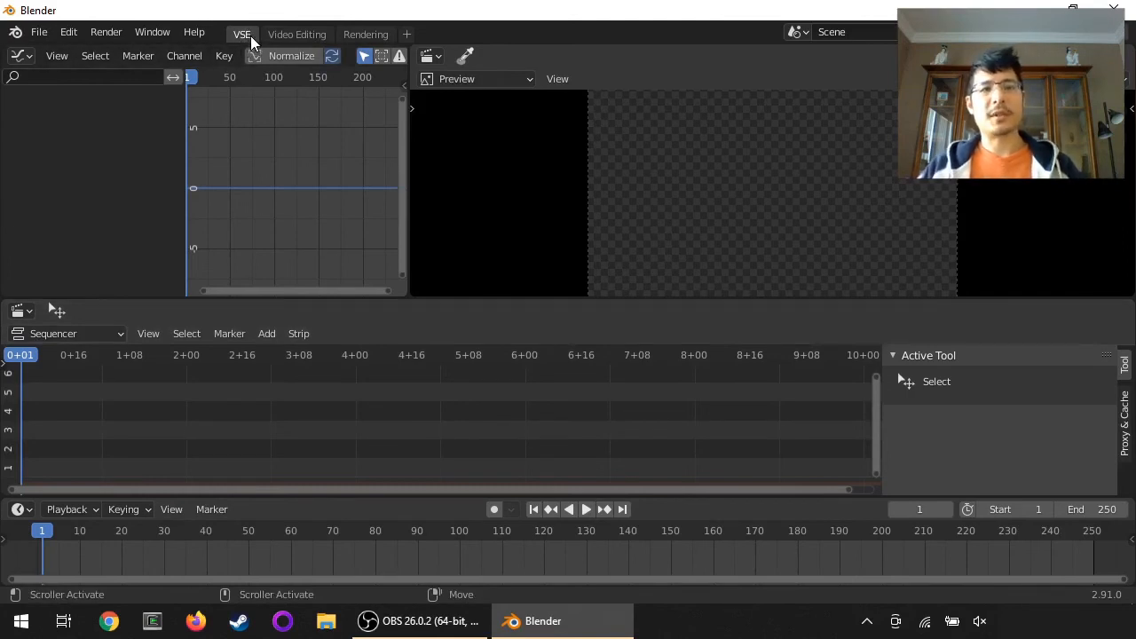
mouse_move(259, 216)
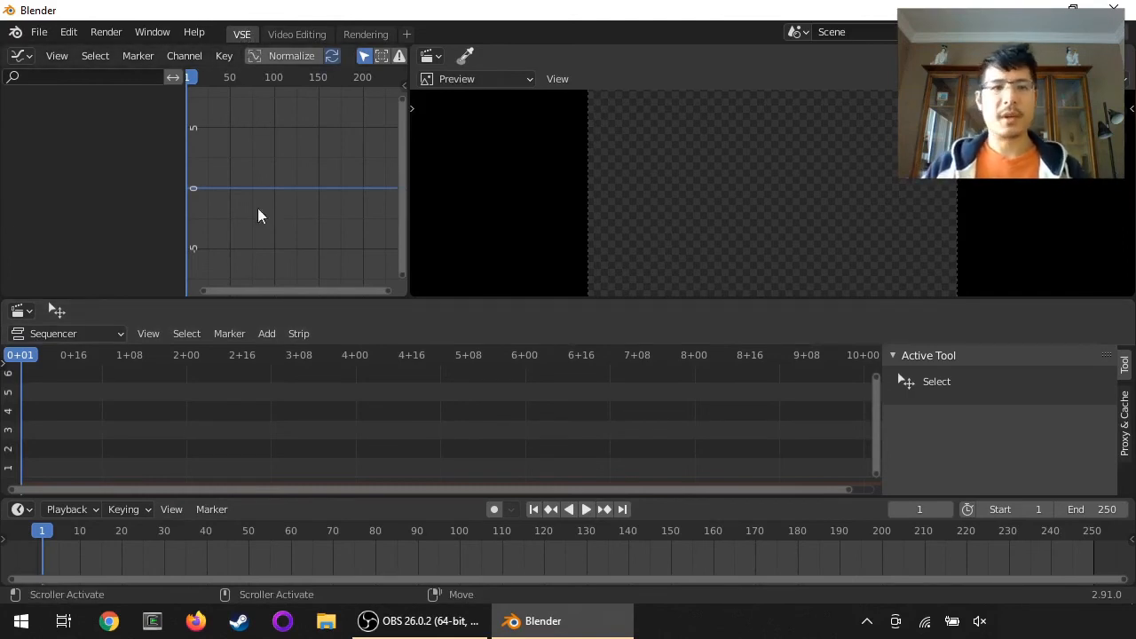